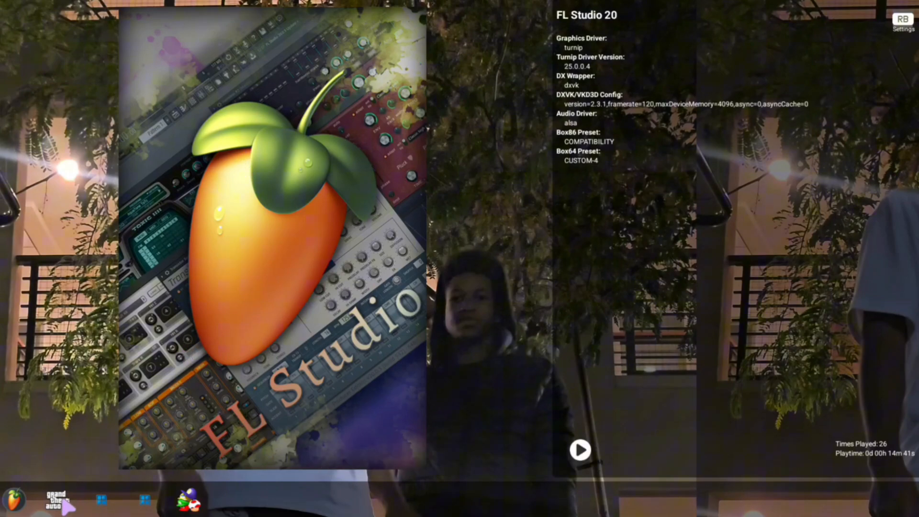
- Start a new container named FL Studio with Show FPS and stretched fullscreen enabled
{"action": "left_click", "coordinate": [54, 500]}
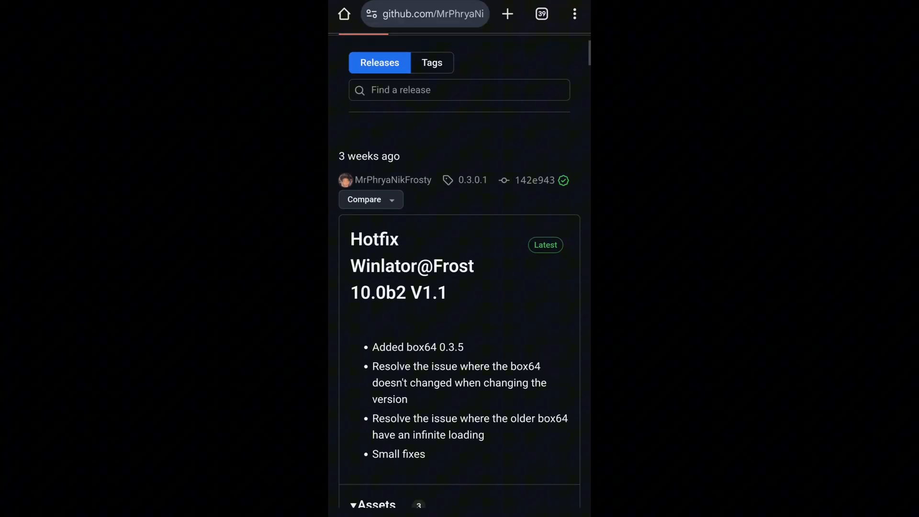
{"action": "scroll", "scroll_direction": "down", "scroll_amount": 3}
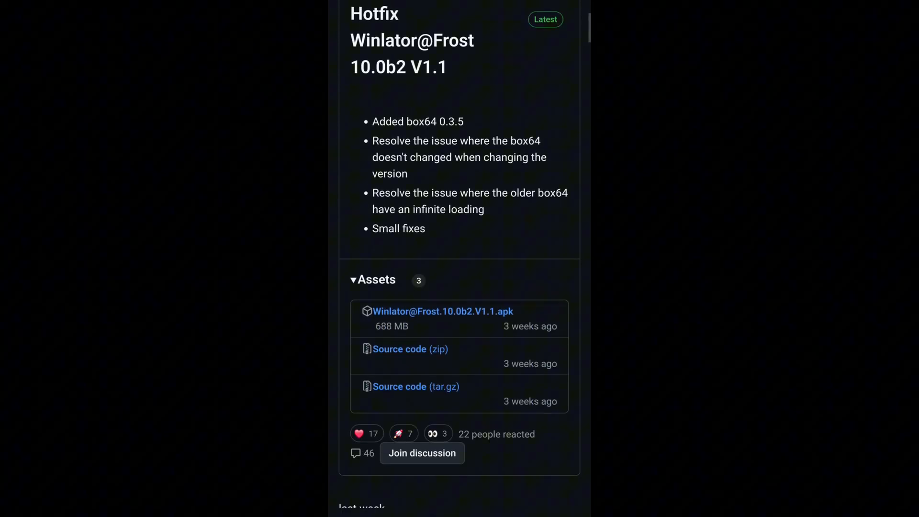
{"action": "scroll", "scroll_direction": "down", "scroll_amount": 3}
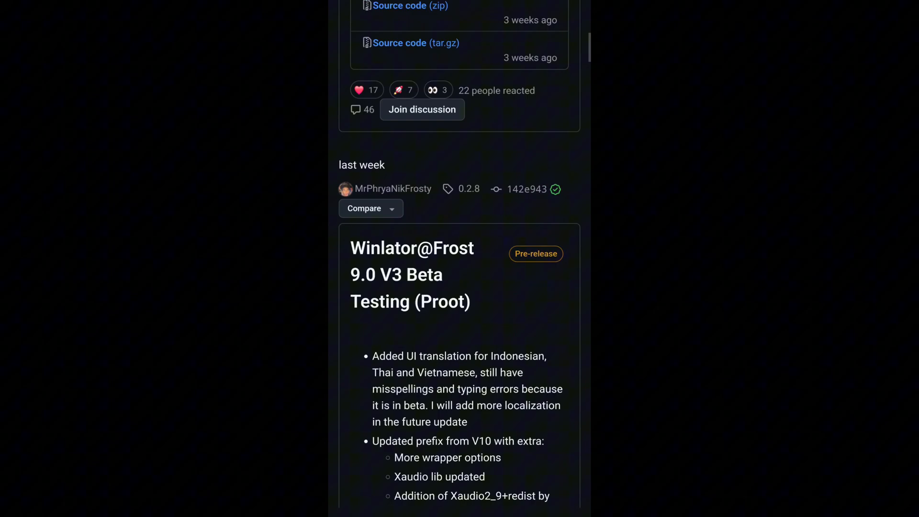
{"action": "scroll", "scroll_direction": "down", "scroll_amount": 3}
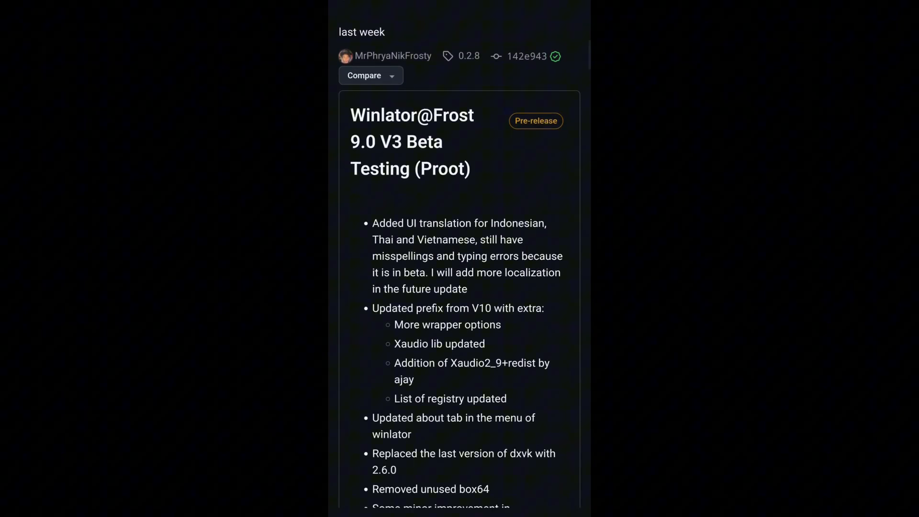
{"action": "scroll", "scroll_direction": "down", "scroll_amount": 3}
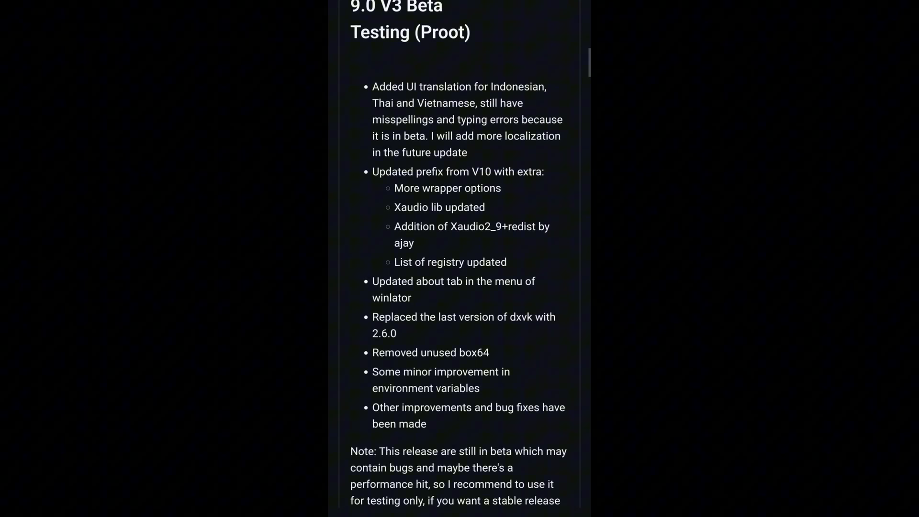
{"action": "scroll", "scroll_direction": "down", "scroll_amount": 3}
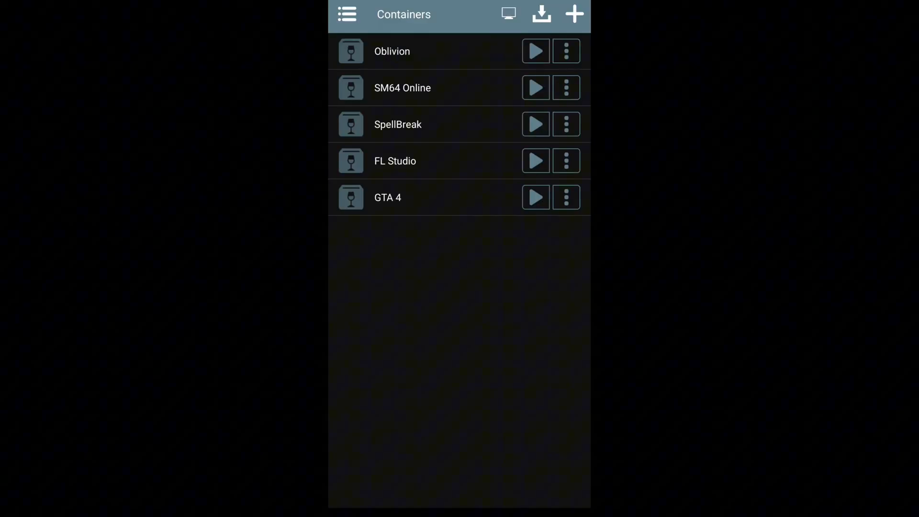
{"action": "left_click", "coordinate": [574, 14]}
{"action": "type", "text": "FL Studio"}
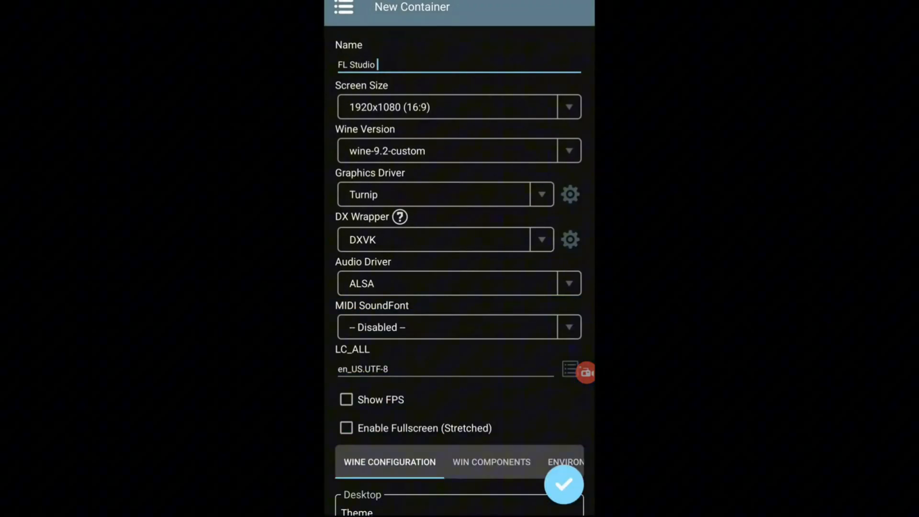
- Under Advanced, choose the Performance Box64 preset for the container
{"action": "scroll", "scroll_direction": "down", "scroll_amount": 3}
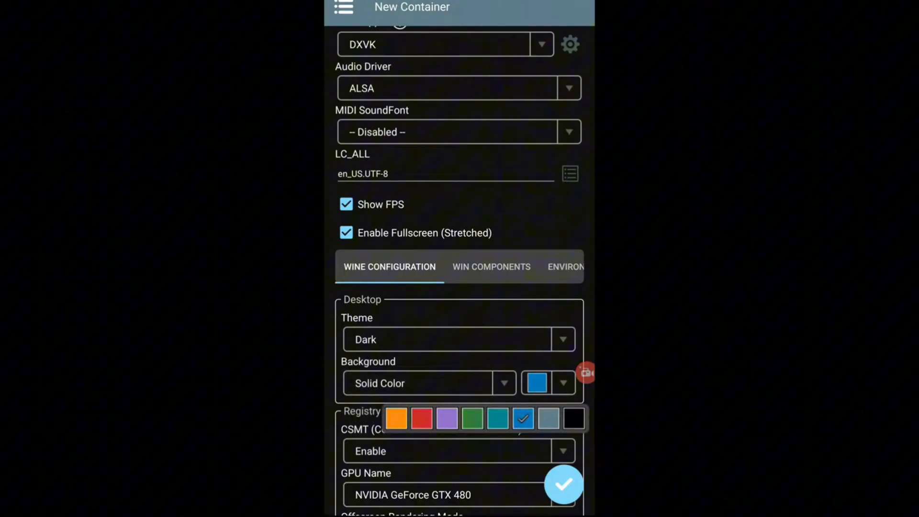
{"action": "scroll", "scroll_direction": "down", "scroll_amount": 3}
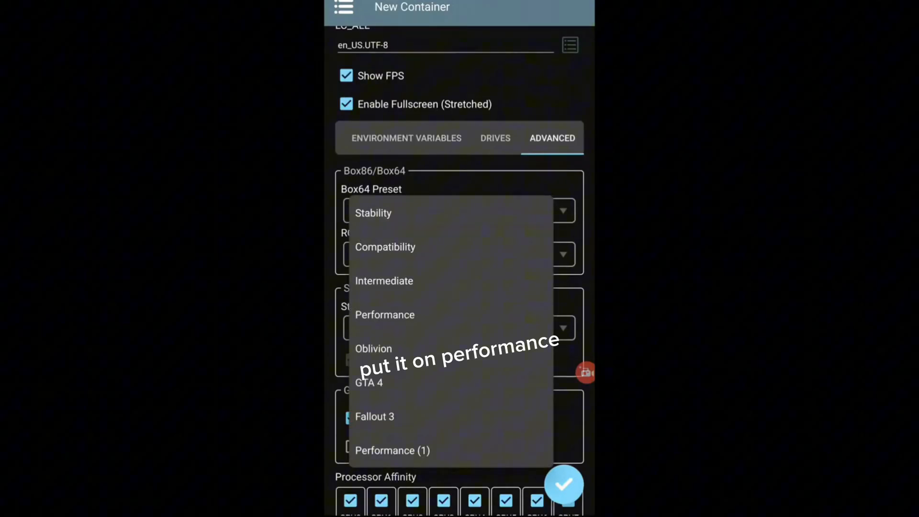
{"action": "left_click", "coordinate": [385, 247]}
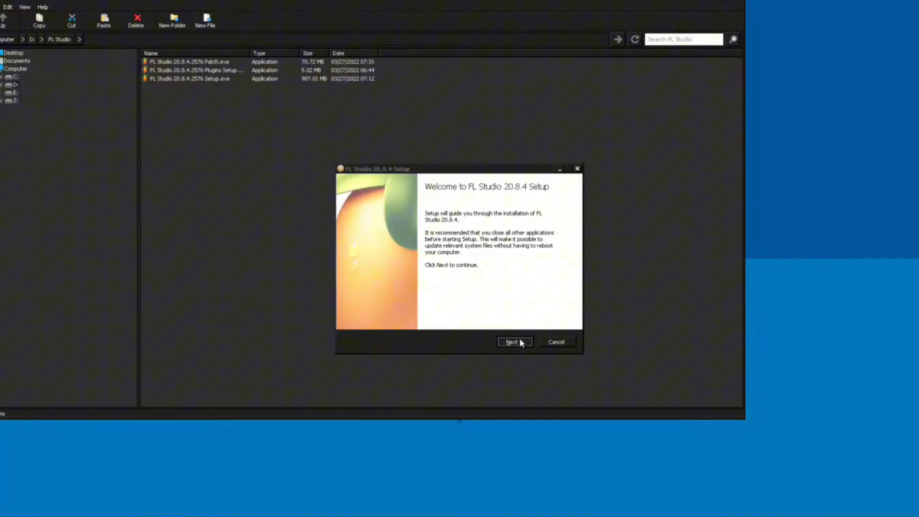
- Run the FL Studio 20.8.4 installer to the default Program Files location
{"action": "left_click", "coordinate": [514, 342]}
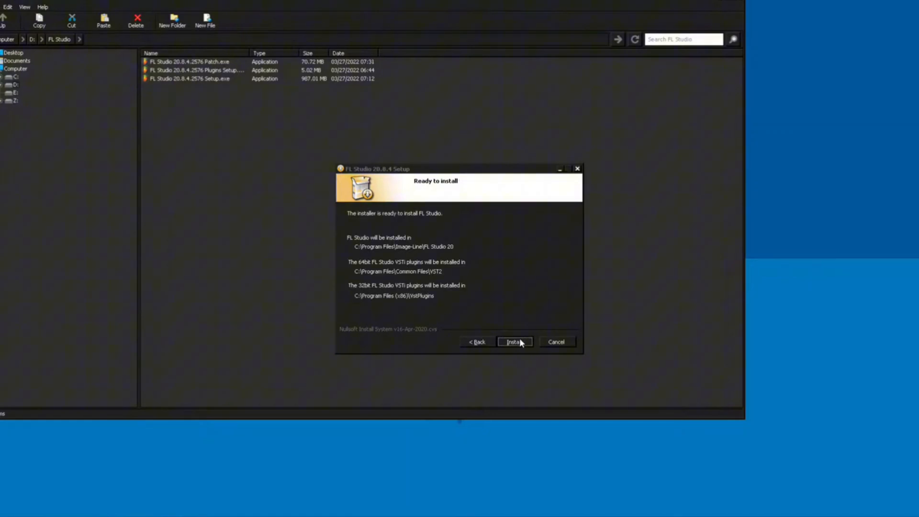
{"action": "left_click", "coordinate": [514, 342]}
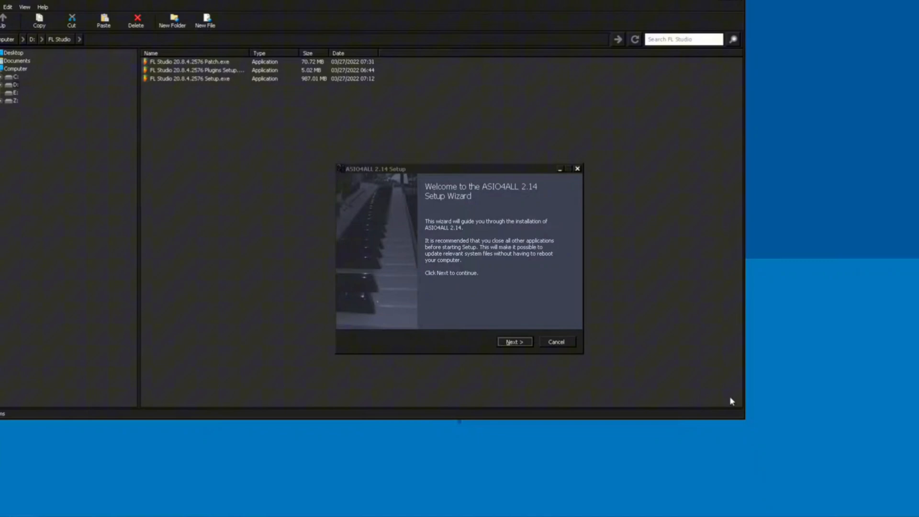
- Accept the ASIO4ALL 2.14 license and install it to the default destination folder
{"action": "left_click", "coordinate": [514, 342]}
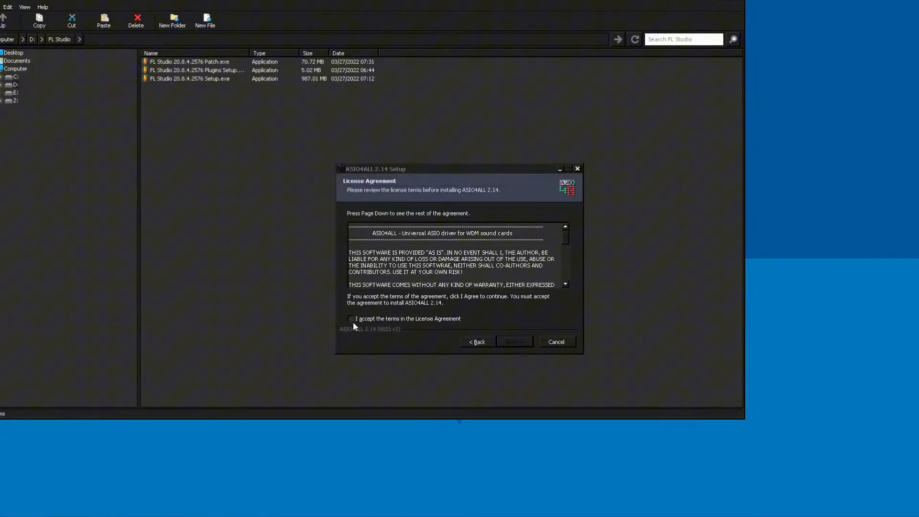
{"action": "left_click", "coordinate": [514, 341]}
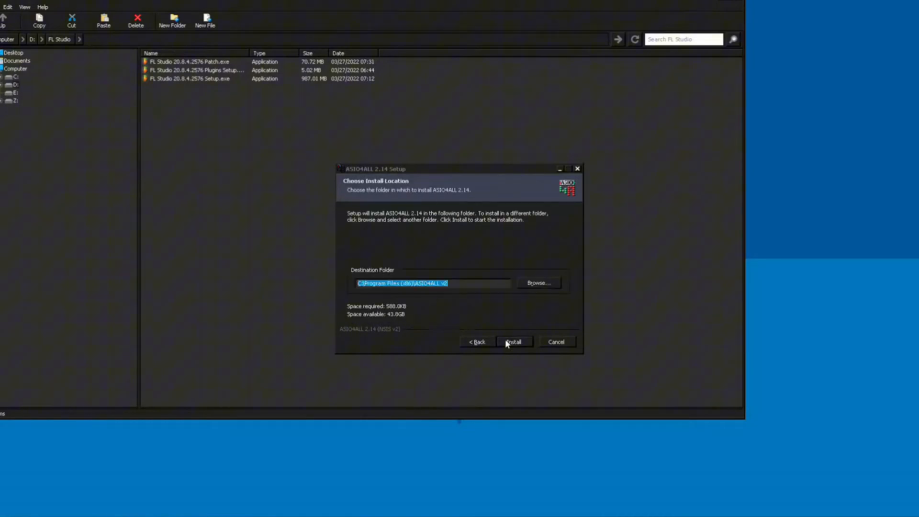
{"action": "left_click", "coordinate": [513, 342]}
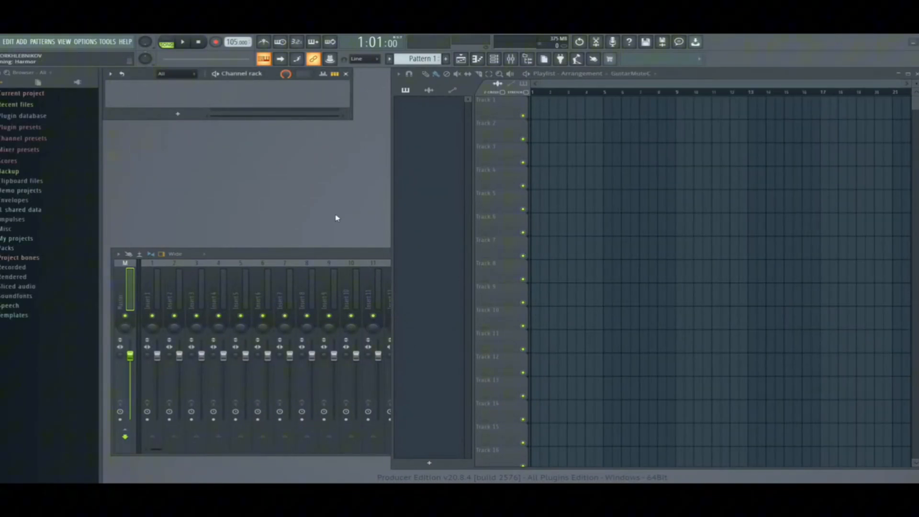
{"action": "mouse_move", "coordinate": [470, 226]}
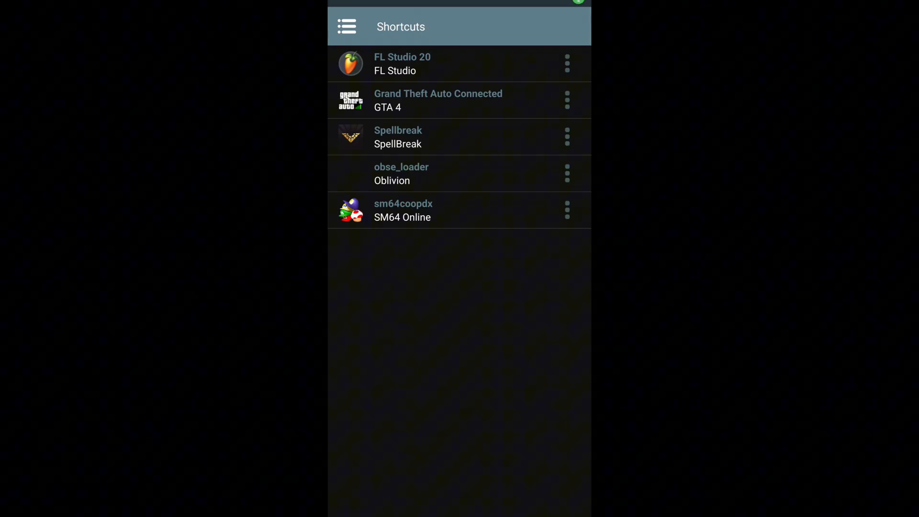
- Launch FL Studio 20 from its shortcut in Winlator's Shortcuts list
{"action": "left_click", "coordinate": [402, 210]}
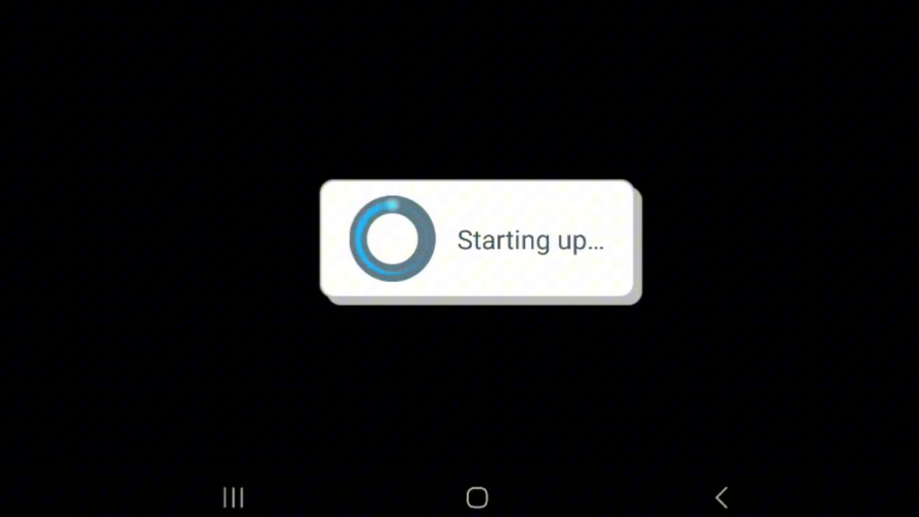